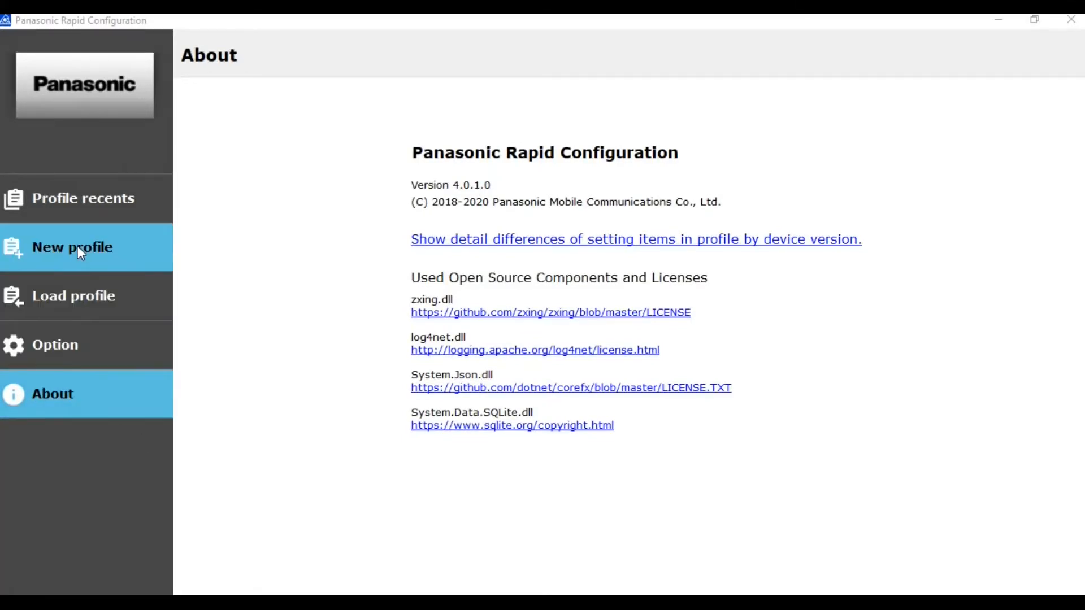
Step: Start a new profile and view the Wi-Fi General settings with guides shown
{"action": "left_click", "coordinate": [72, 248]}
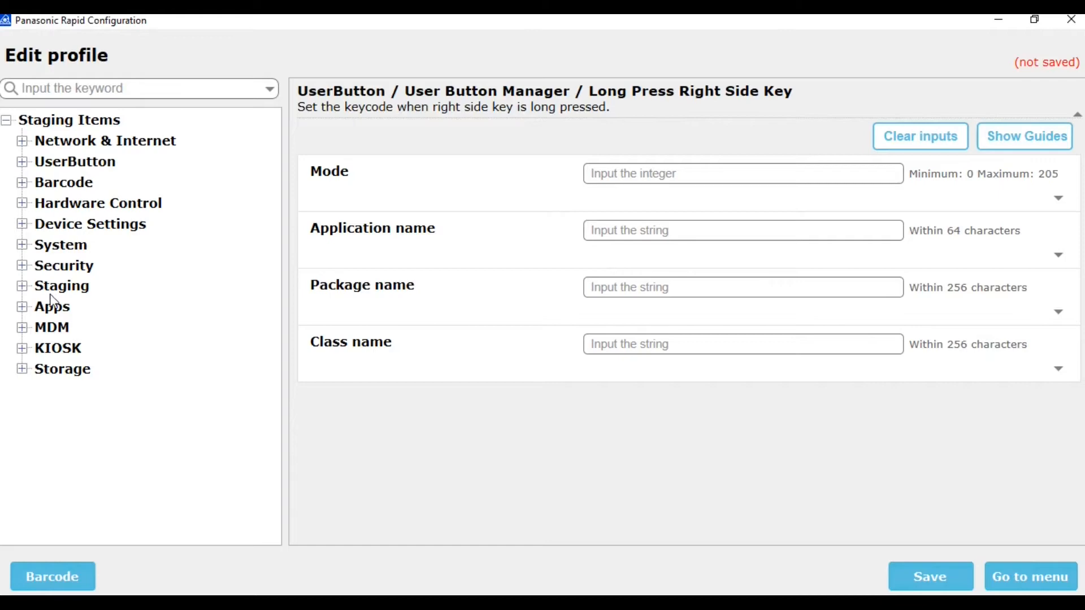
{"action": "left_click", "coordinate": [22, 140]}
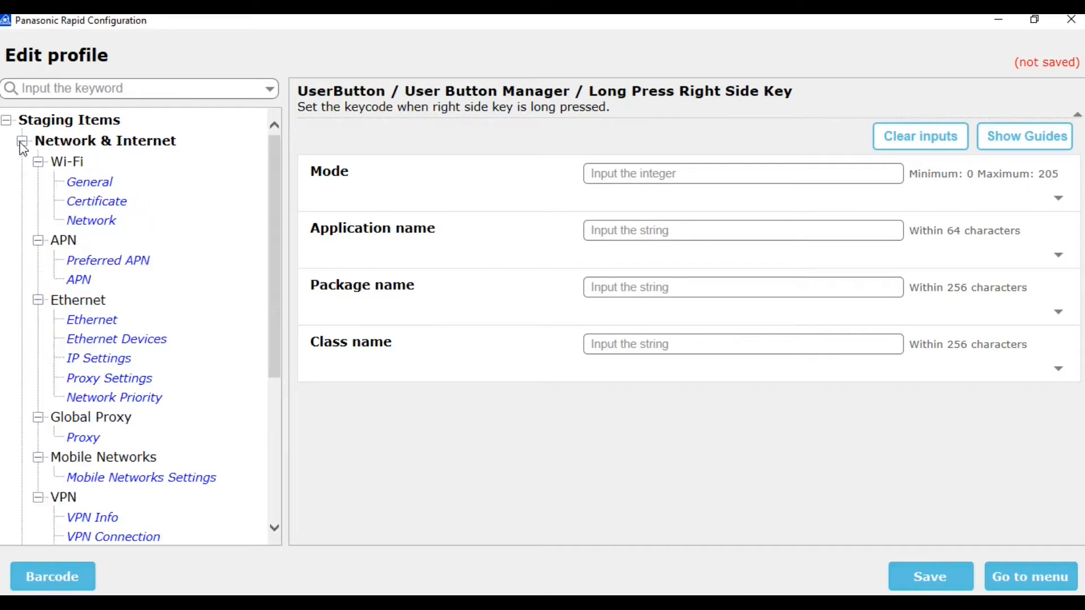
{"action": "left_click", "coordinate": [88, 181]}
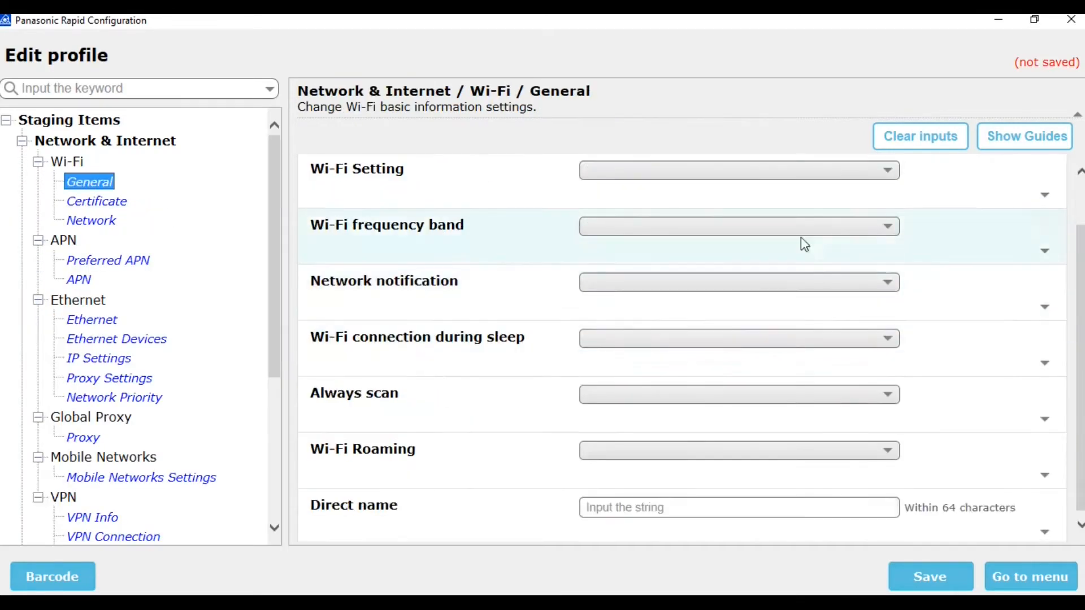
{"action": "left_click", "coordinate": [1024, 136]}
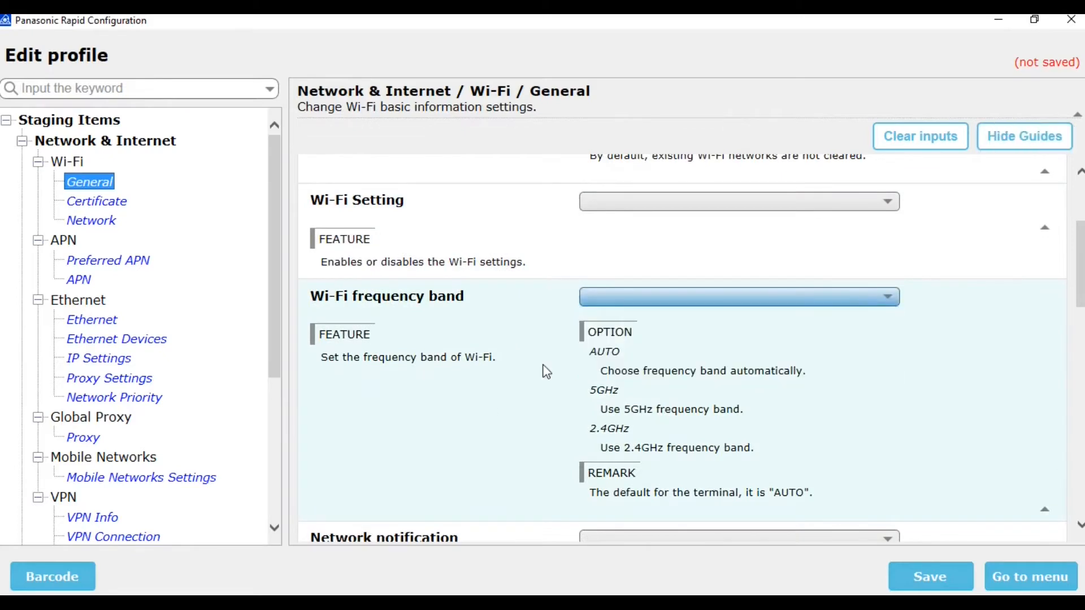
Step: View the APN settings with explanations shown for each field
{"action": "left_click", "coordinate": [79, 279]}
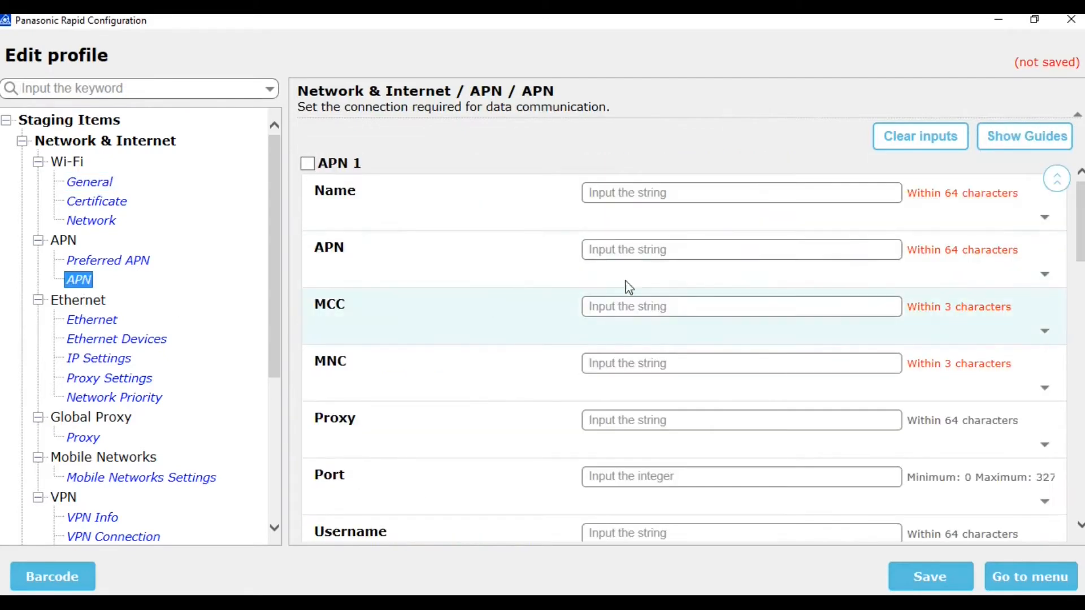
{"action": "left_click", "coordinate": [1024, 135]}
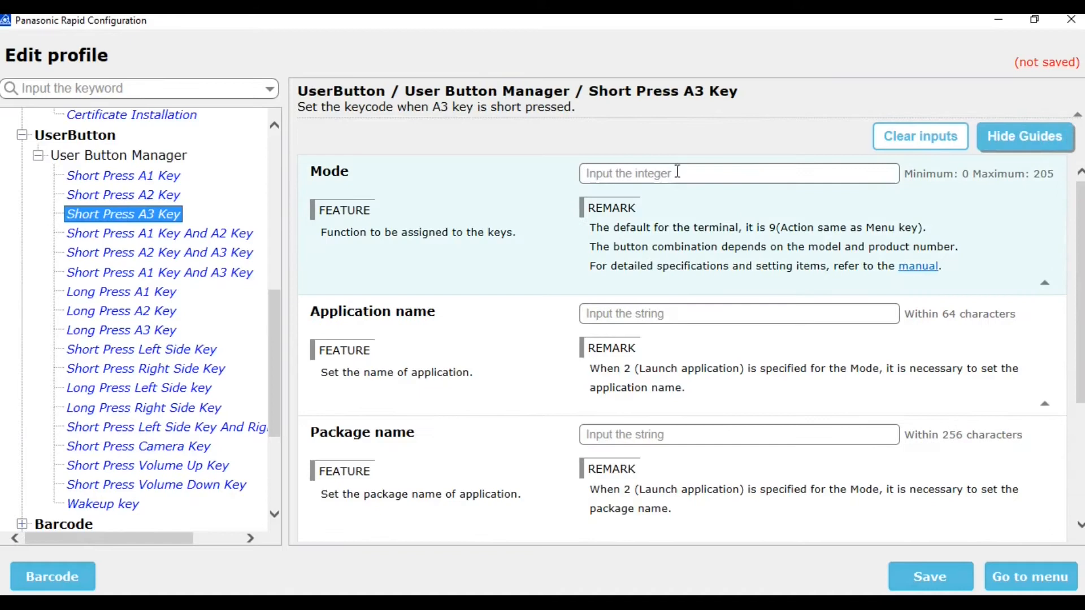
Step: Browse the Short Press Right Side Key and Device Restriction settings pages
{"action": "left_click", "coordinate": [144, 368]}
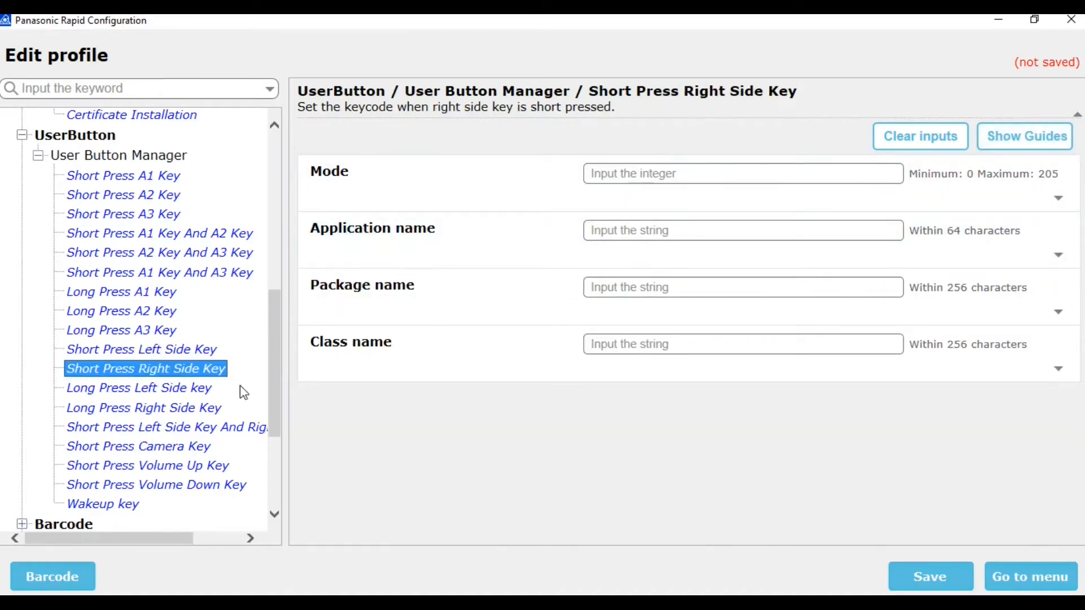
{"action": "scroll", "scroll_direction": "down", "scroll_amount": 3}
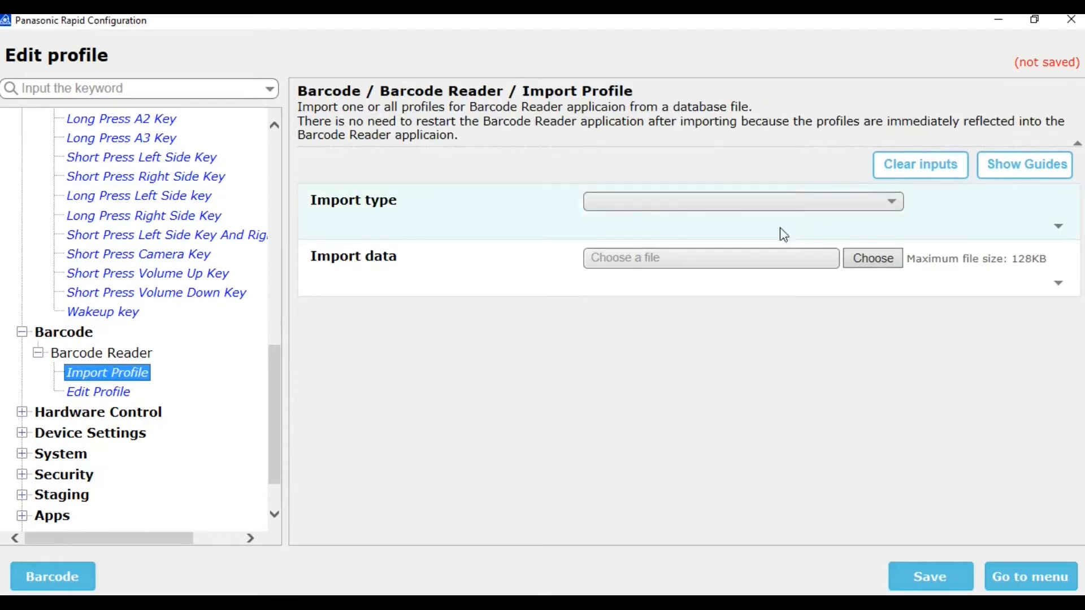
{"action": "left_click", "coordinate": [1024, 165]}
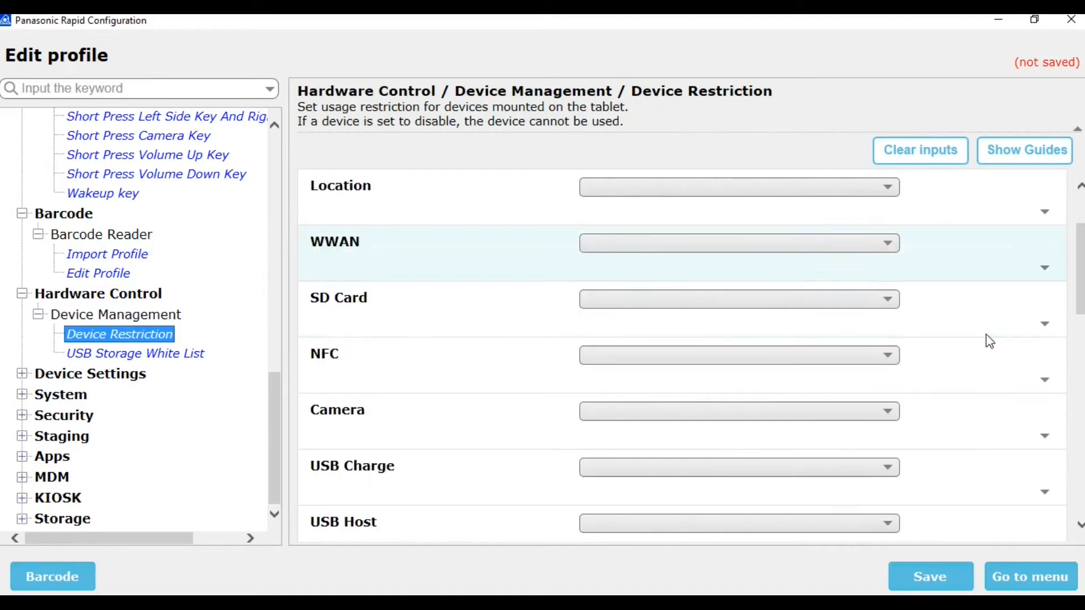
{"action": "scroll", "scroll_direction": "down", "scroll_amount": 3}
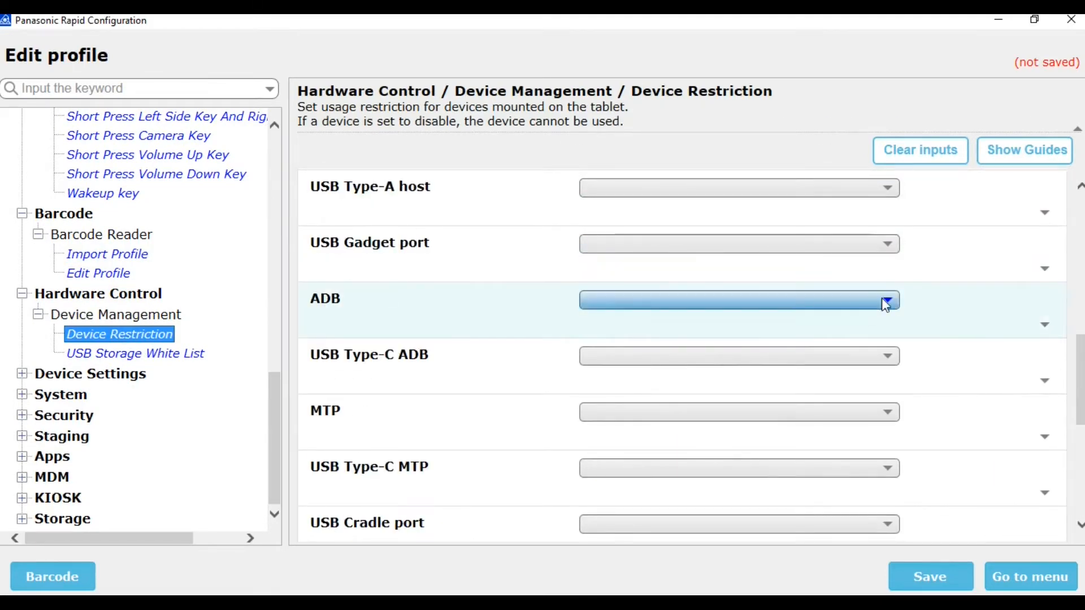
{"action": "scroll", "scroll_direction": "down", "scroll_amount": 3}
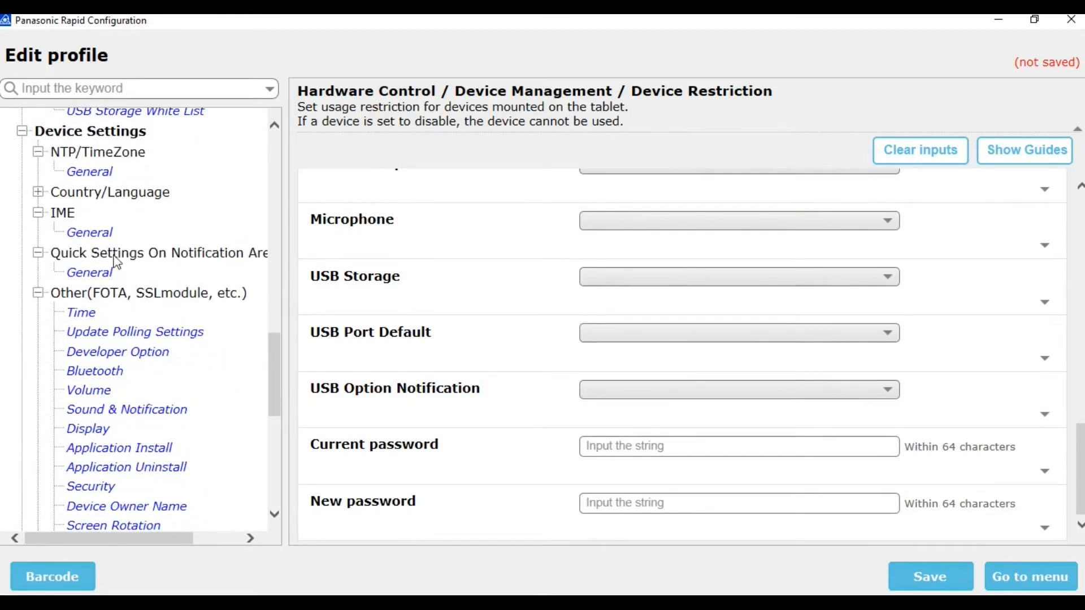
Step: Browse Volume, then view Touch Screen Mode settings with the glove touch DISABLE/ENABLE guides
{"action": "left_click", "coordinate": [89, 233]}
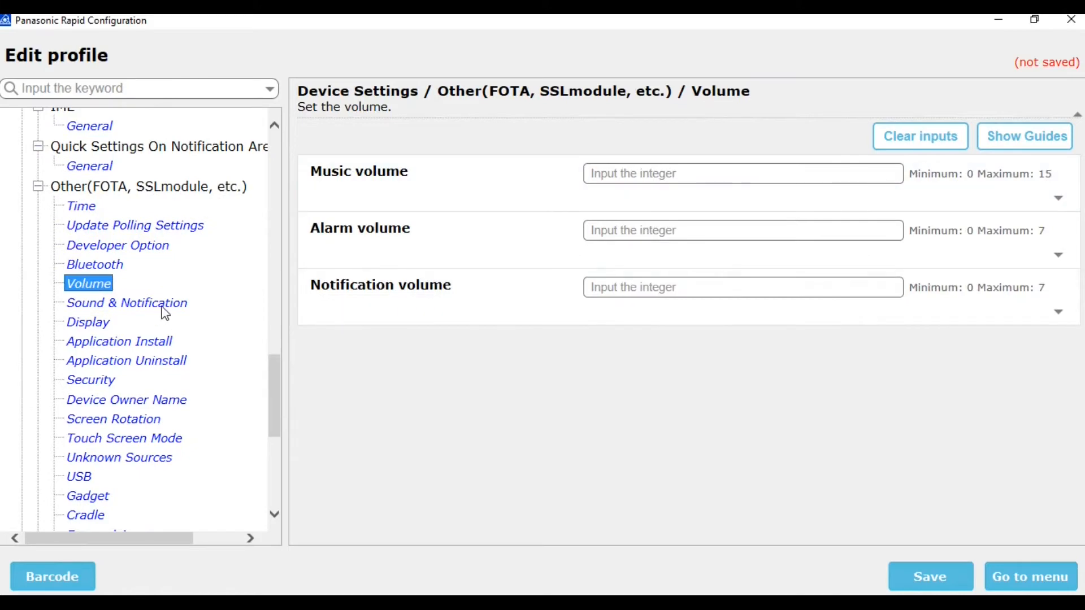
{"action": "left_click", "coordinate": [87, 322]}
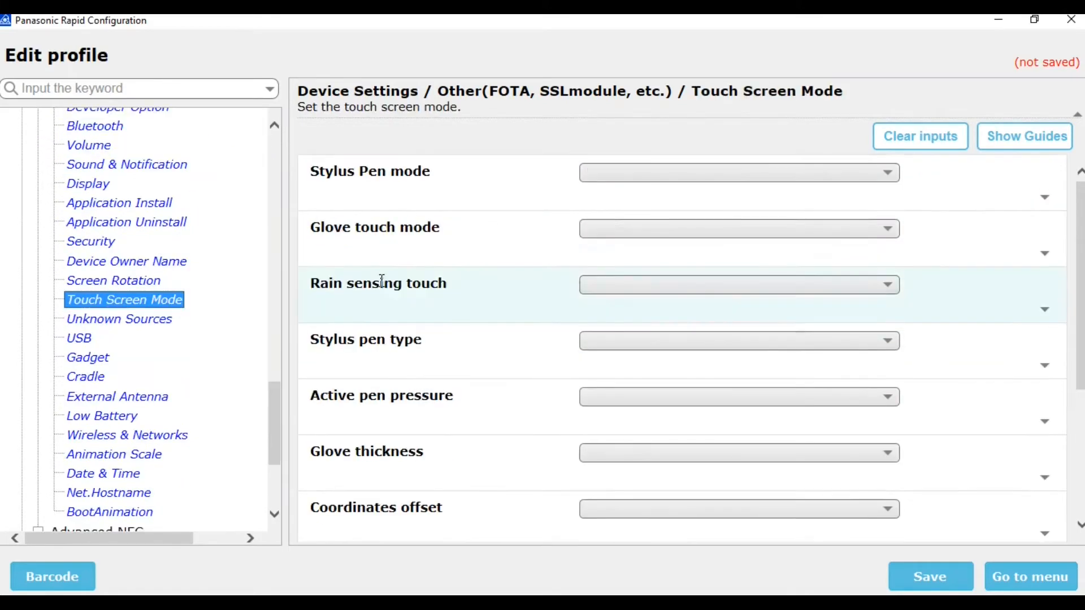
{"action": "left_click", "coordinate": [1024, 136]}
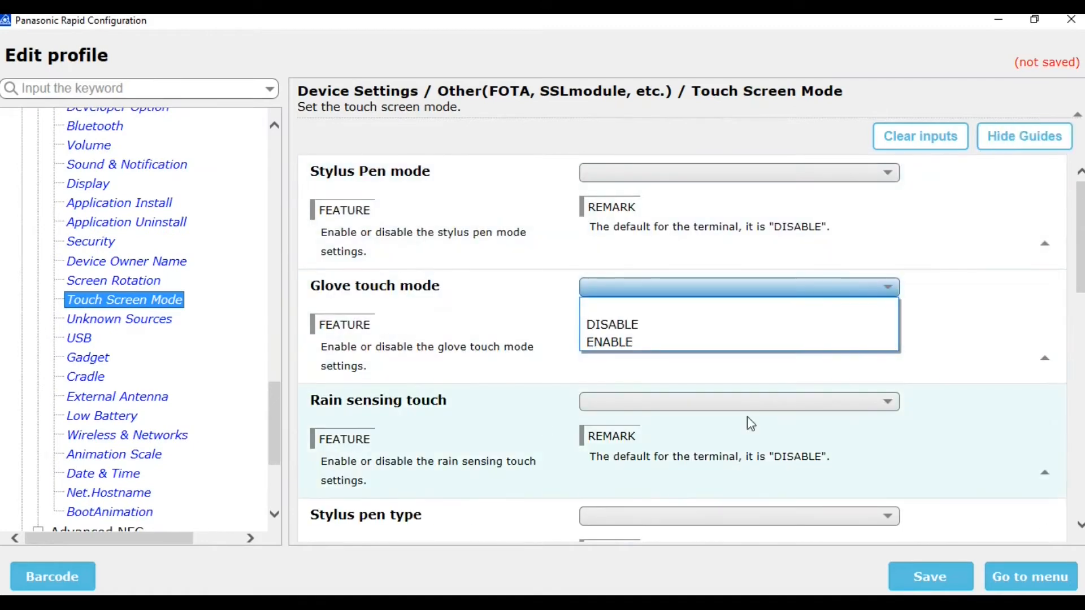
{"action": "scroll", "scroll_direction": "down", "scroll_amount": 3}
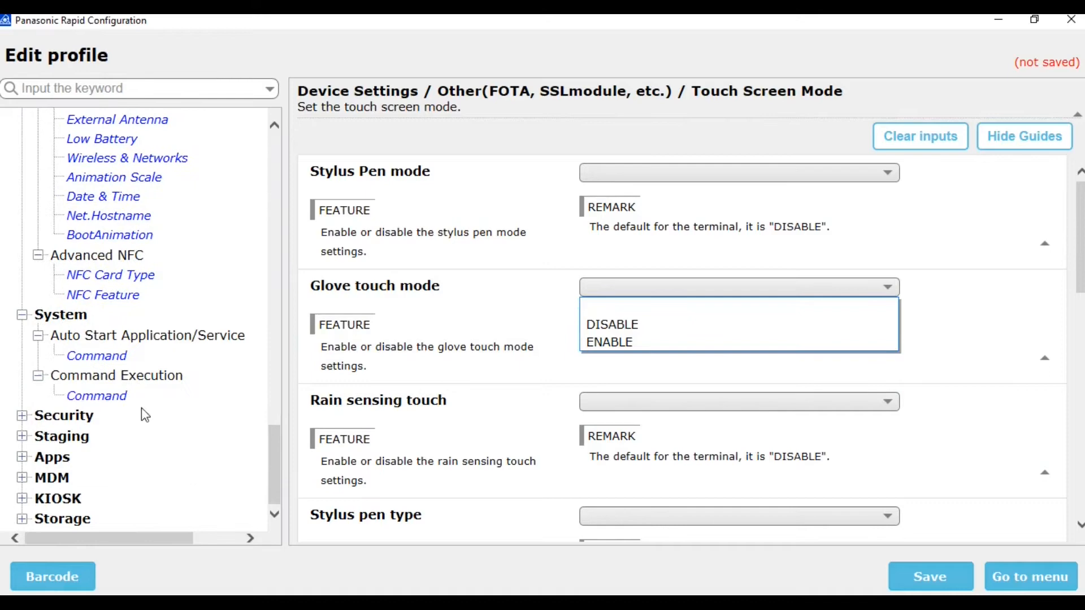
Step: Browse the Power-Off Menu, screen lock and enterprise reset settings pages
{"action": "left_click", "coordinate": [96, 396]}
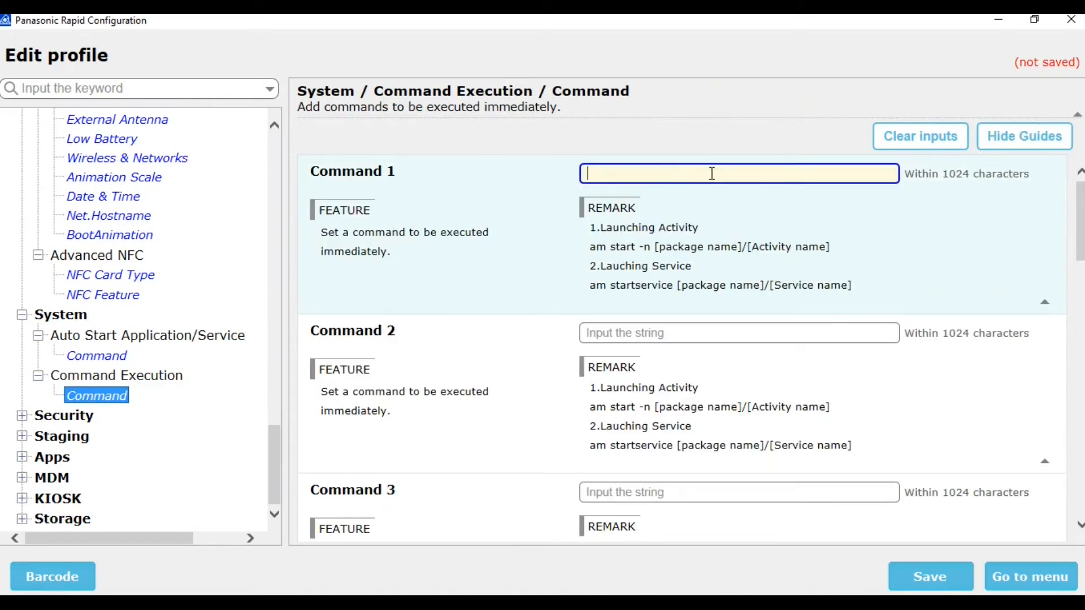
{"action": "mouse_move", "coordinate": [23, 425]}
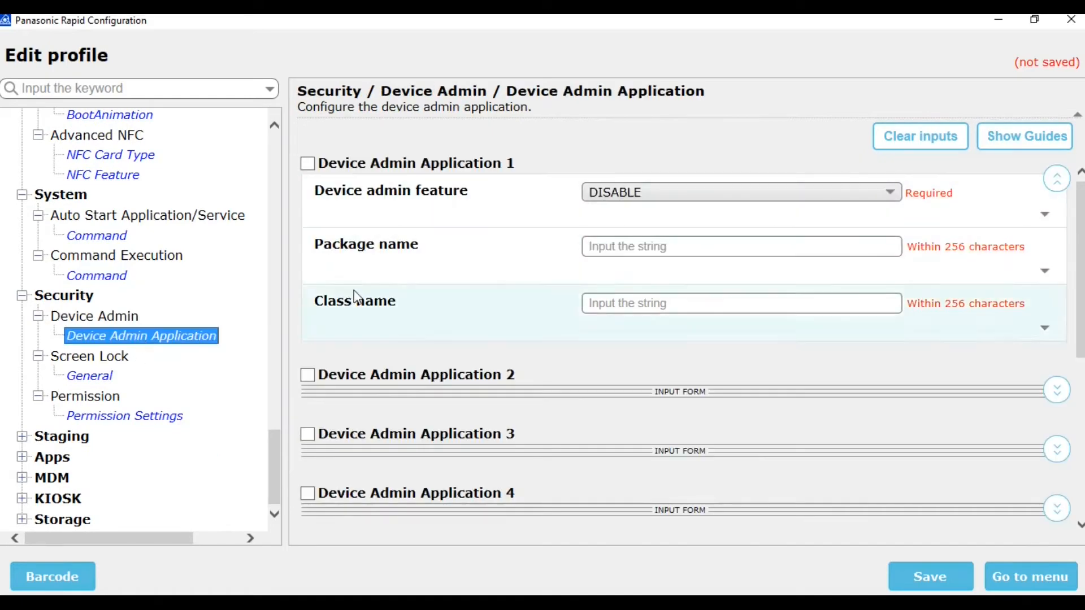
{"action": "left_click", "coordinate": [88, 377]}
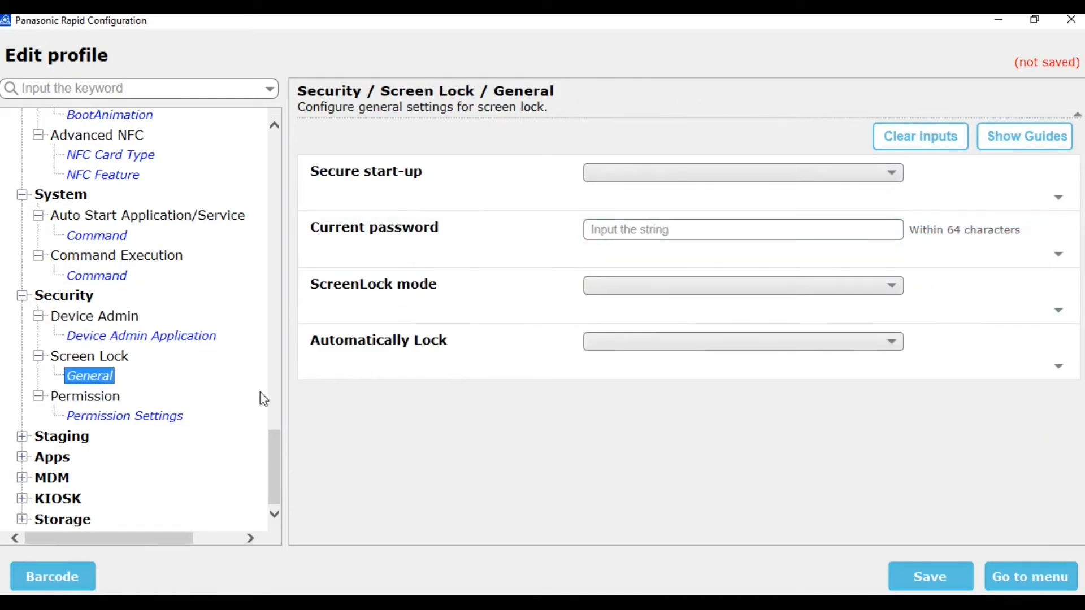
{"action": "left_click", "coordinate": [124, 416]}
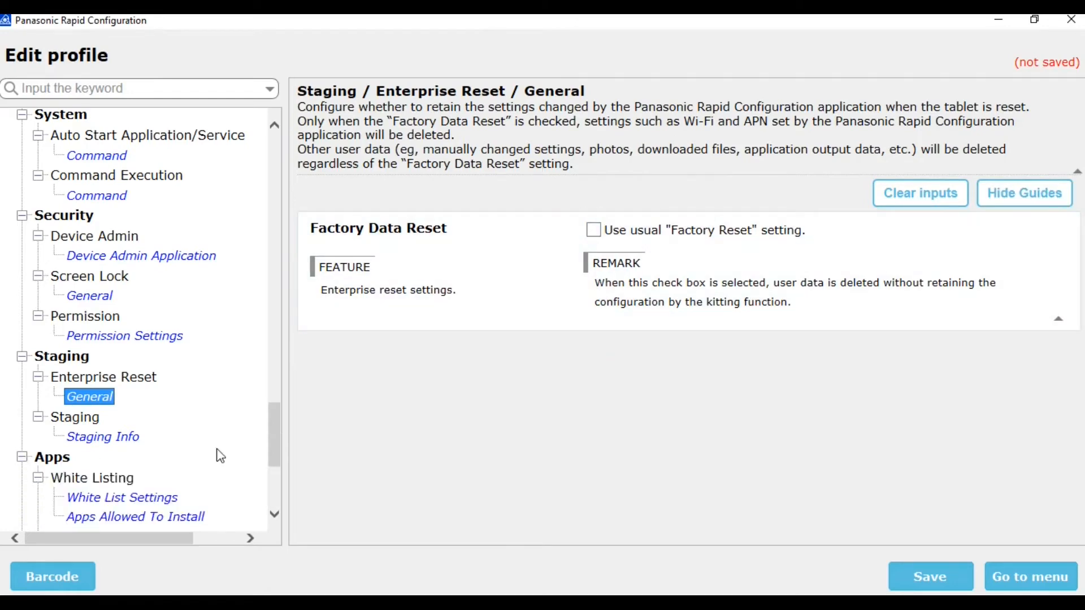
{"action": "scroll", "scroll_direction": "down", "scroll_amount": 3}
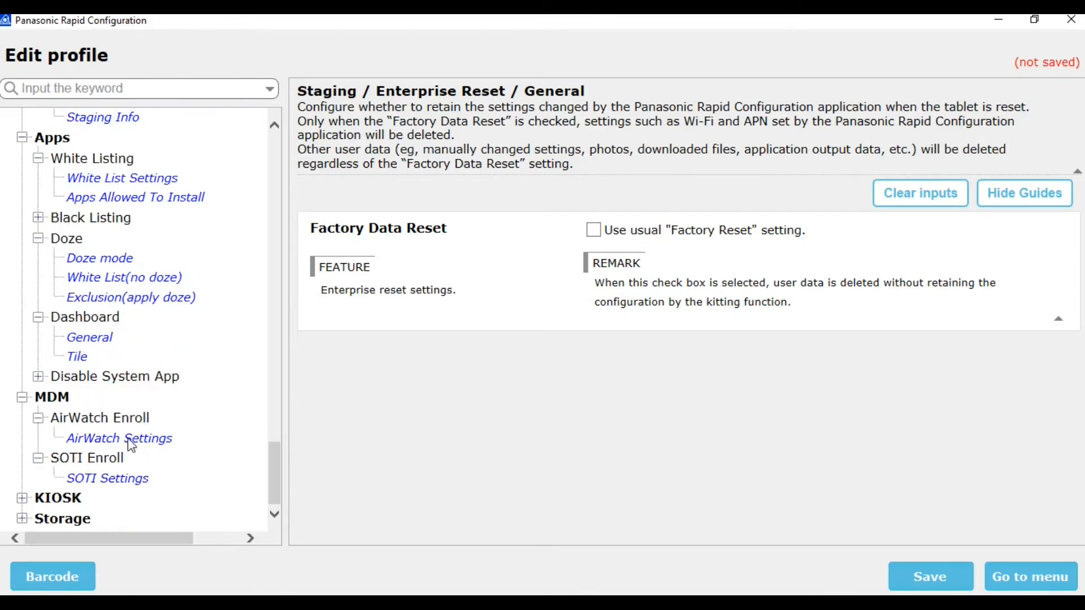
Step: Browse enrollment and Storage pages, ending on File Copy and Download File general settings
{"action": "left_click", "coordinate": [106, 478]}
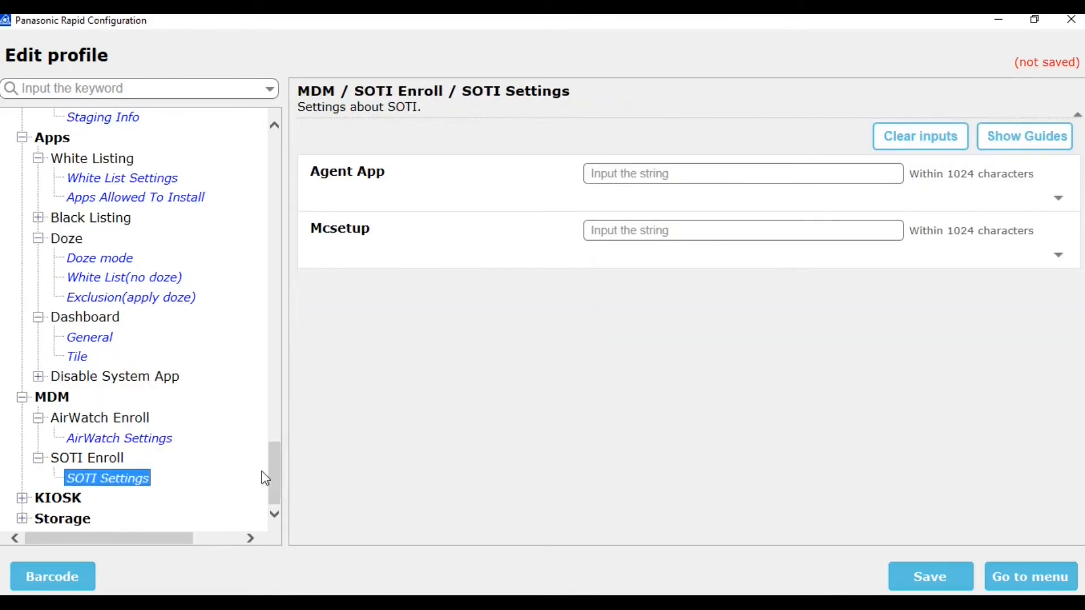
{"action": "left_click", "coordinate": [140, 402]}
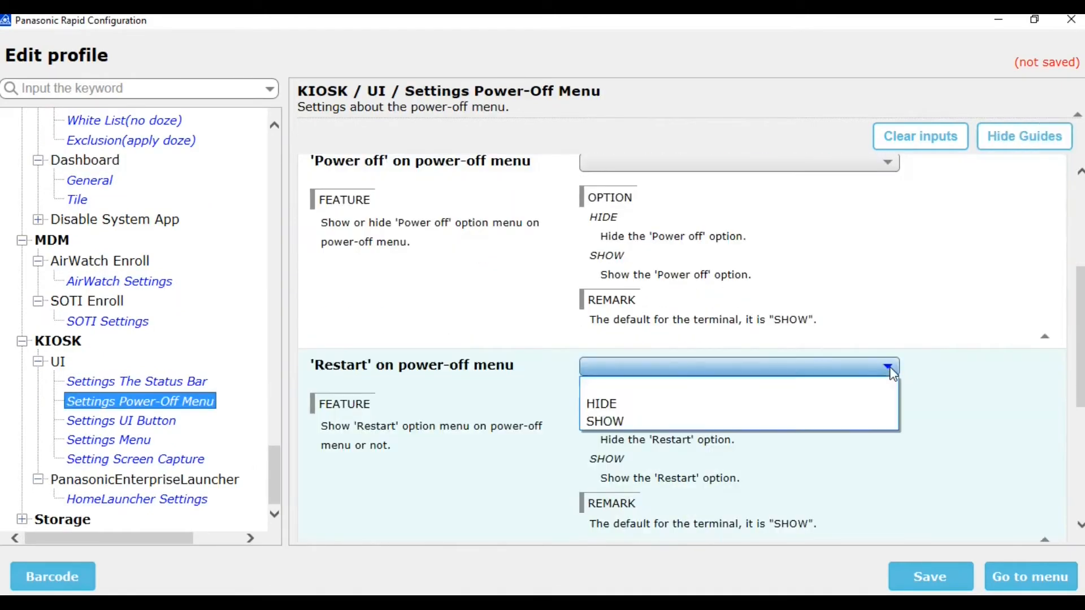
{"action": "left_click", "coordinate": [120, 421]}
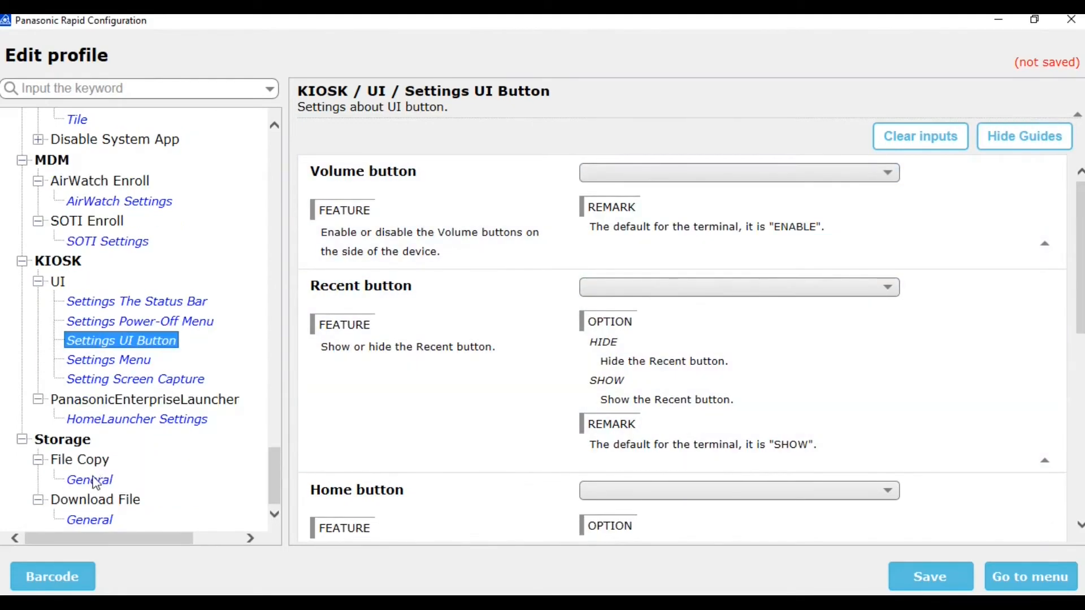
{"action": "left_click", "coordinate": [88, 479]}
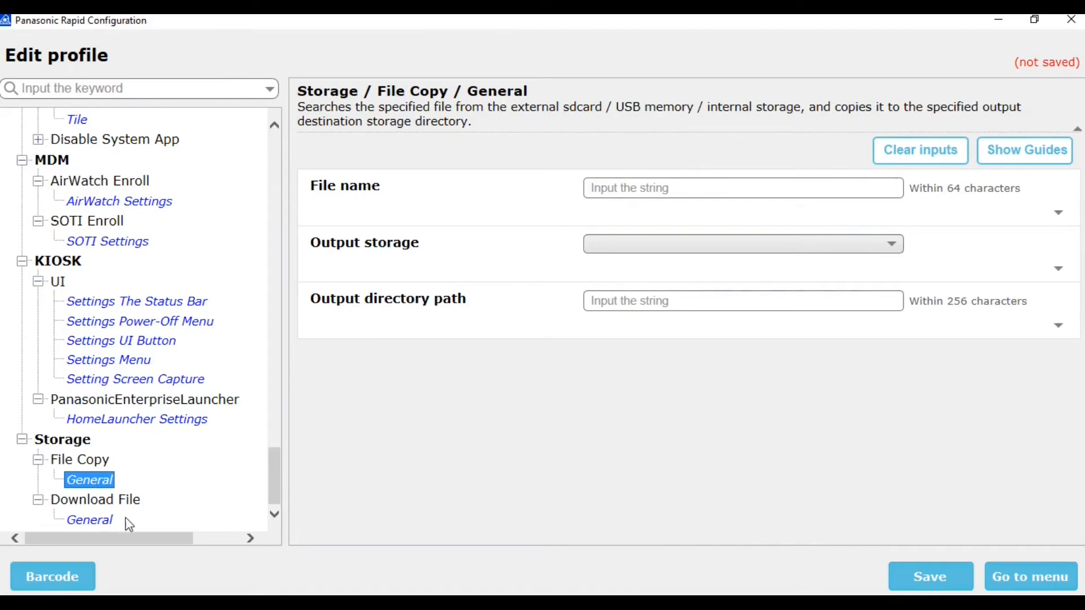
{"action": "left_click", "coordinate": [88, 520]}
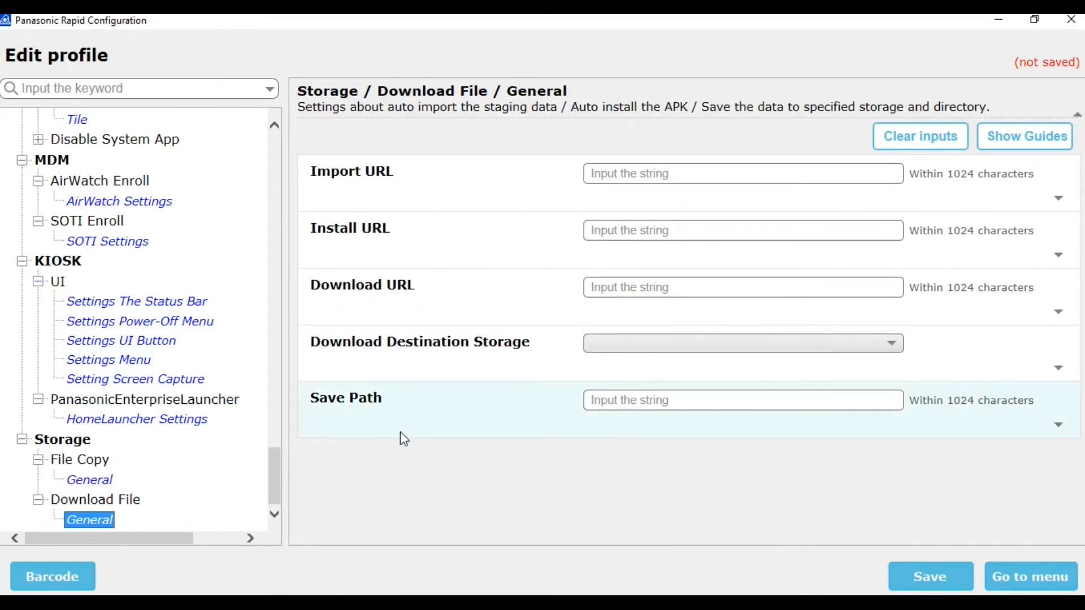
{"action": "mouse_move", "coordinate": [461, 446]}
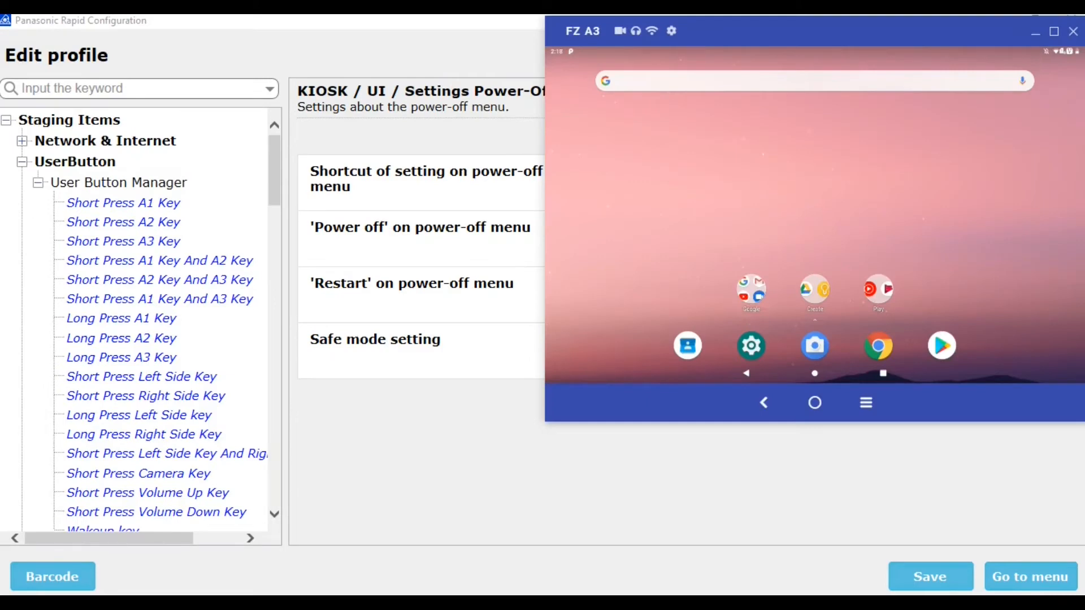
{"action": "mouse_move", "coordinate": [766, 231]}
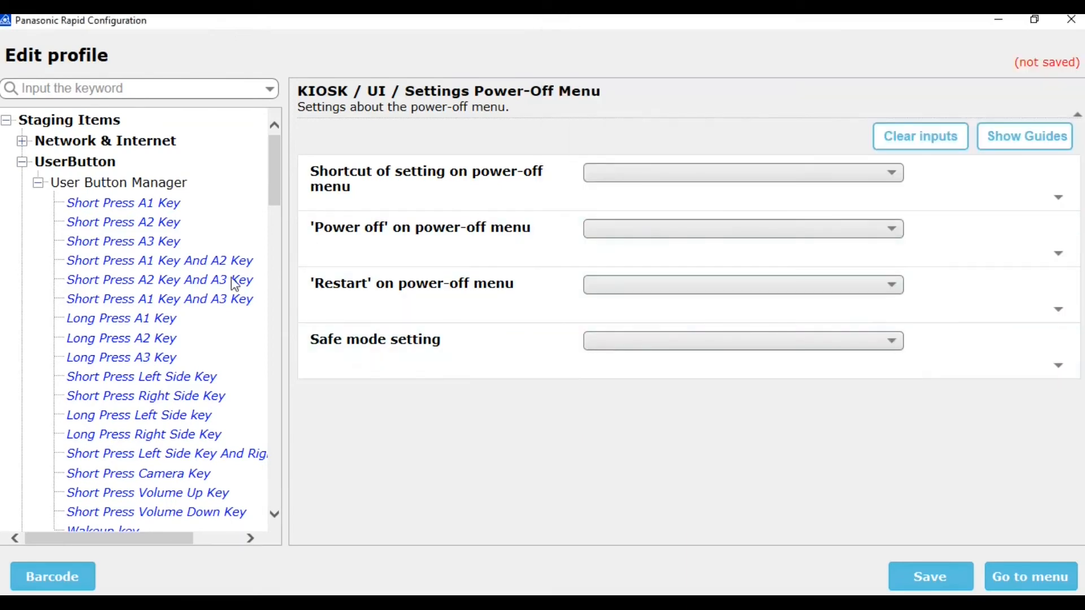
Step: Set Mode 17 for the short- and long-press left and right side keys under User Button Manager
{"action": "left_click", "coordinate": [122, 241]}
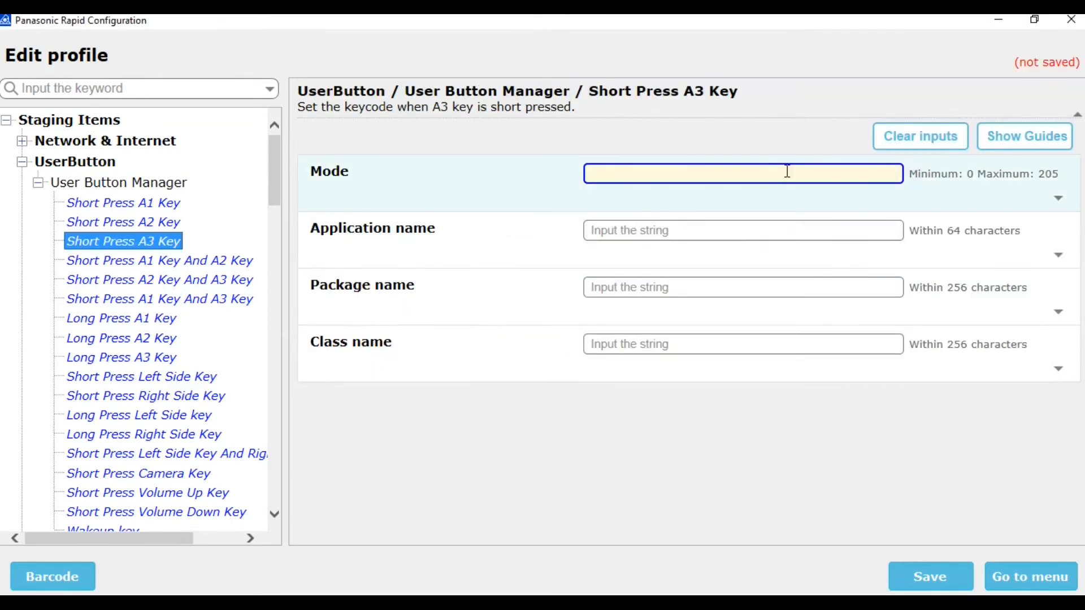
{"action": "left_click", "coordinate": [142, 377]}
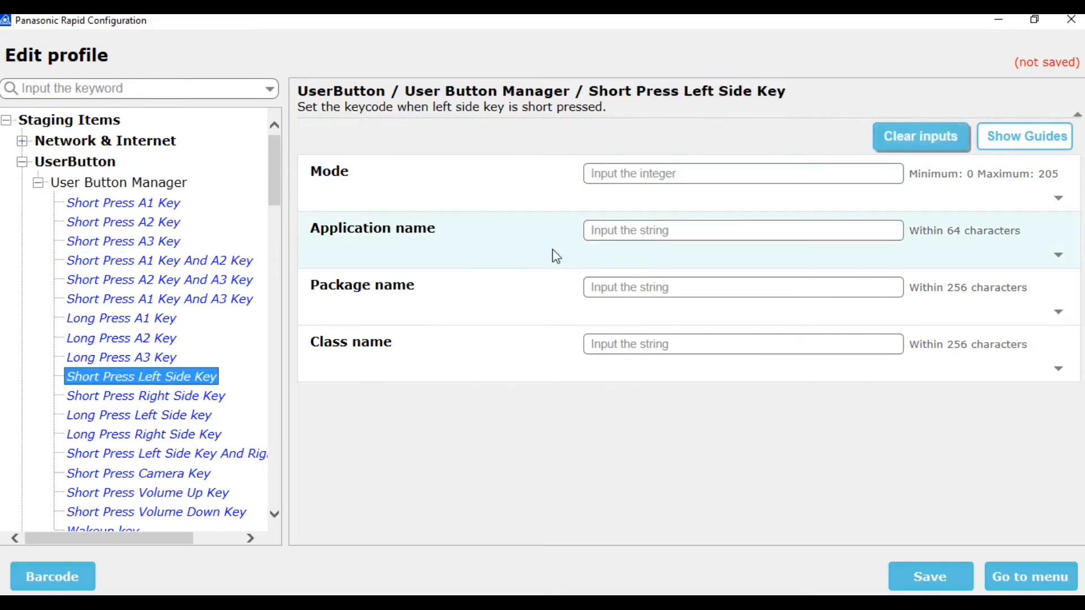
{"action": "type", "text": "17"}
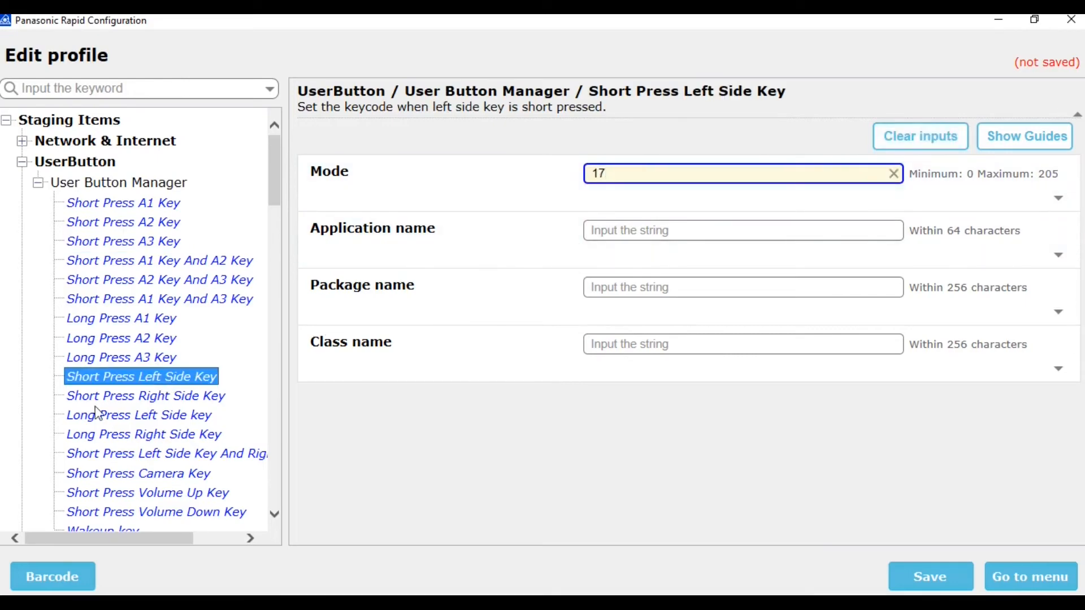
{"action": "left_click", "coordinate": [145, 396]}
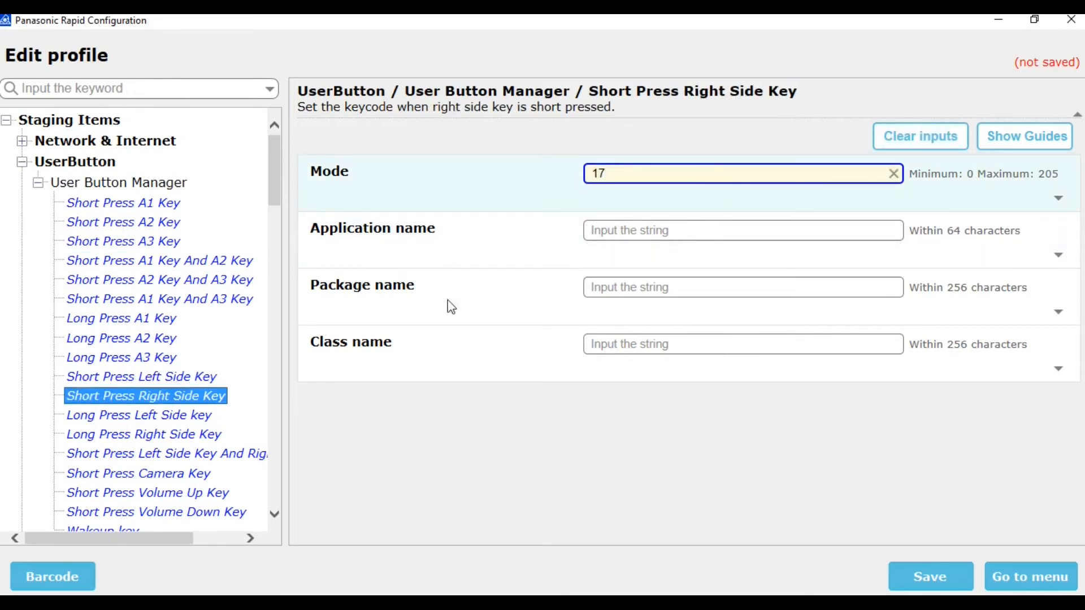
{"action": "left_click", "coordinate": [139, 416]}
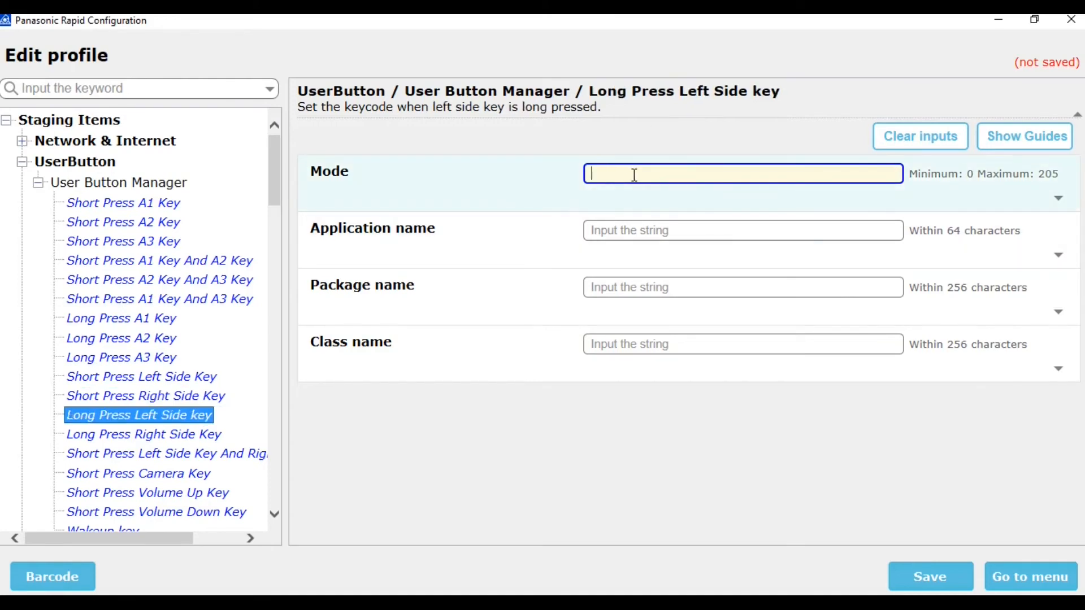
{"action": "left_click", "coordinate": [143, 434]}
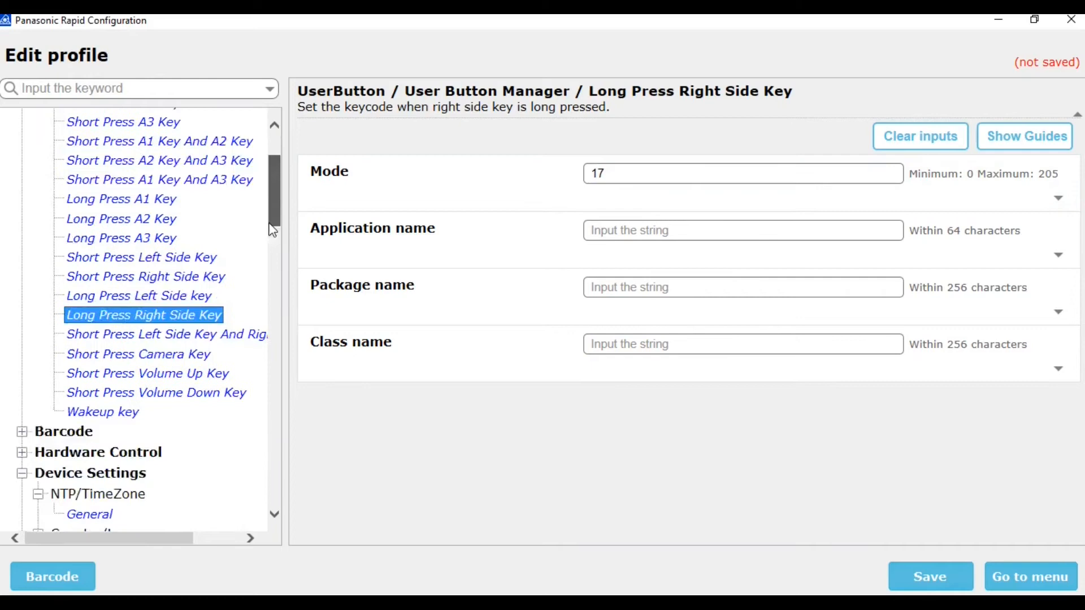
{"action": "scroll", "scroll_direction": "down", "scroll_amount": 3}
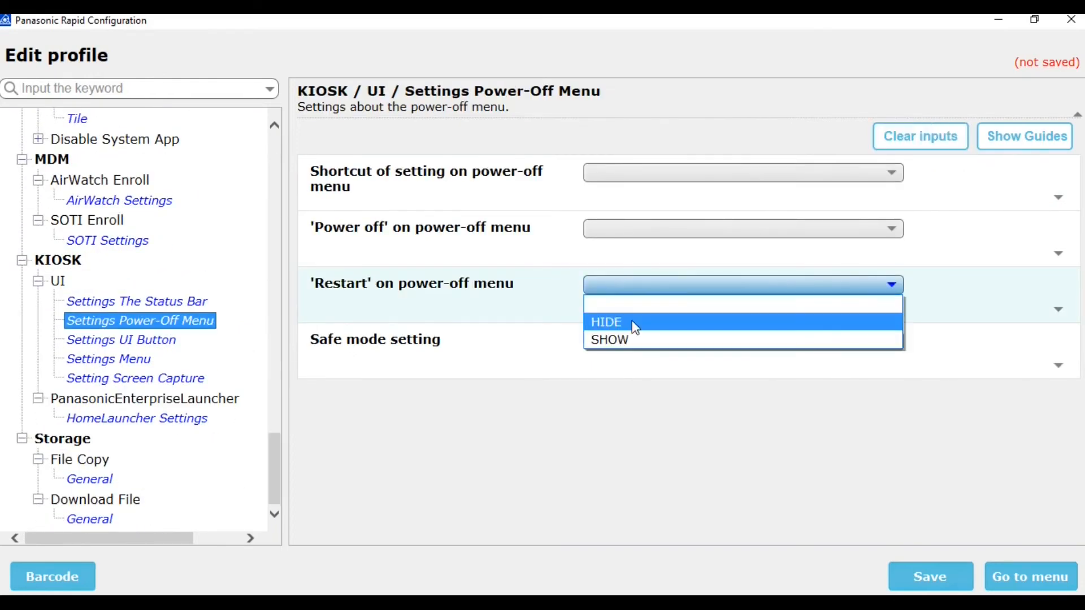
Step: Set the Recent and Back buttons to HIDE on the KIOSK UI Button page
{"action": "left_click", "coordinate": [120, 339]}
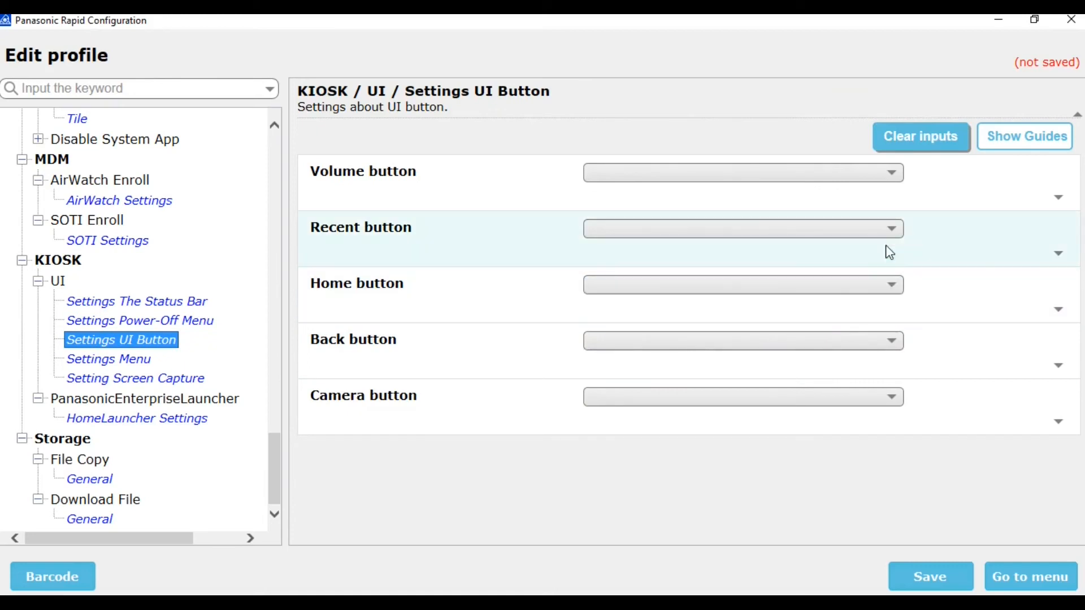
{"action": "left_click", "coordinate": [743, 229]}
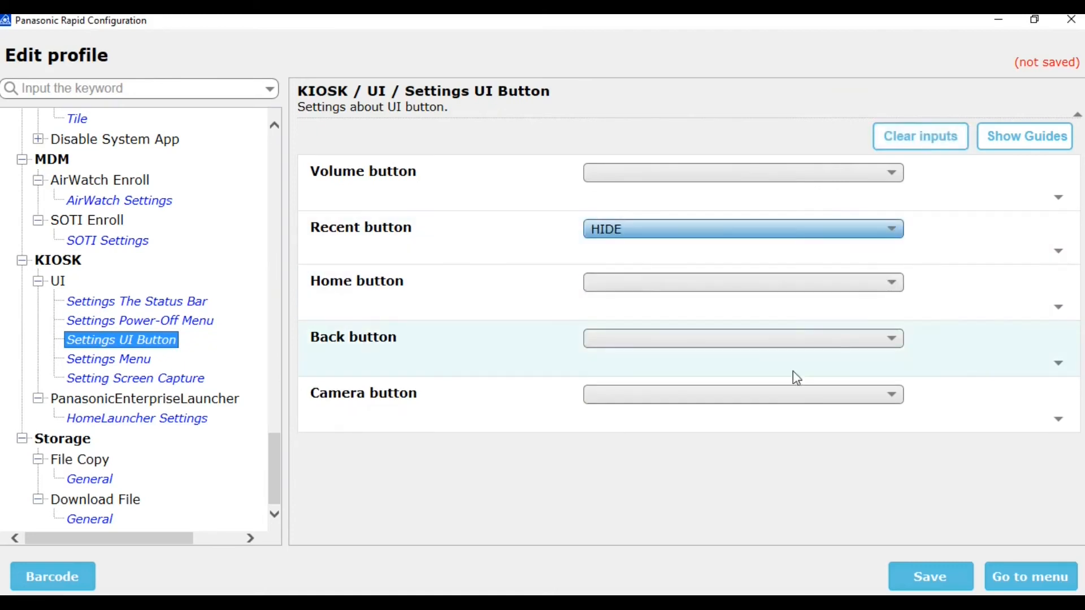
{"action": "left_click", "coordinate": [744, 339]}
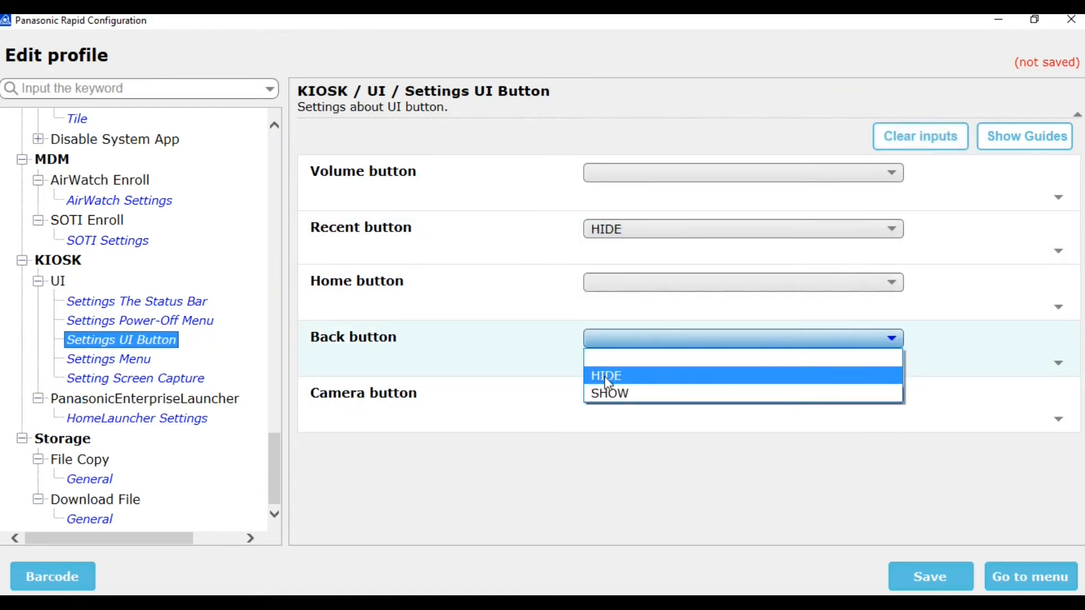
{"action": "left_click", "coordinate": [605, 376]}
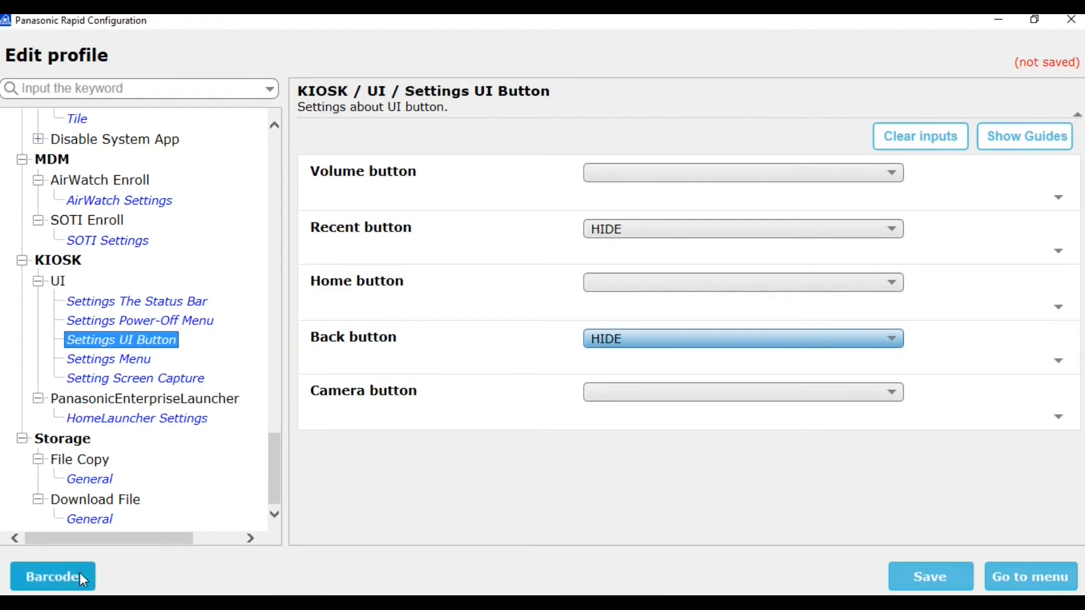
Step: Generate the profile QR barcode and dismiss the Save profile dialog without saving
{"action": "left_click", "coordinate": [51, 592]}
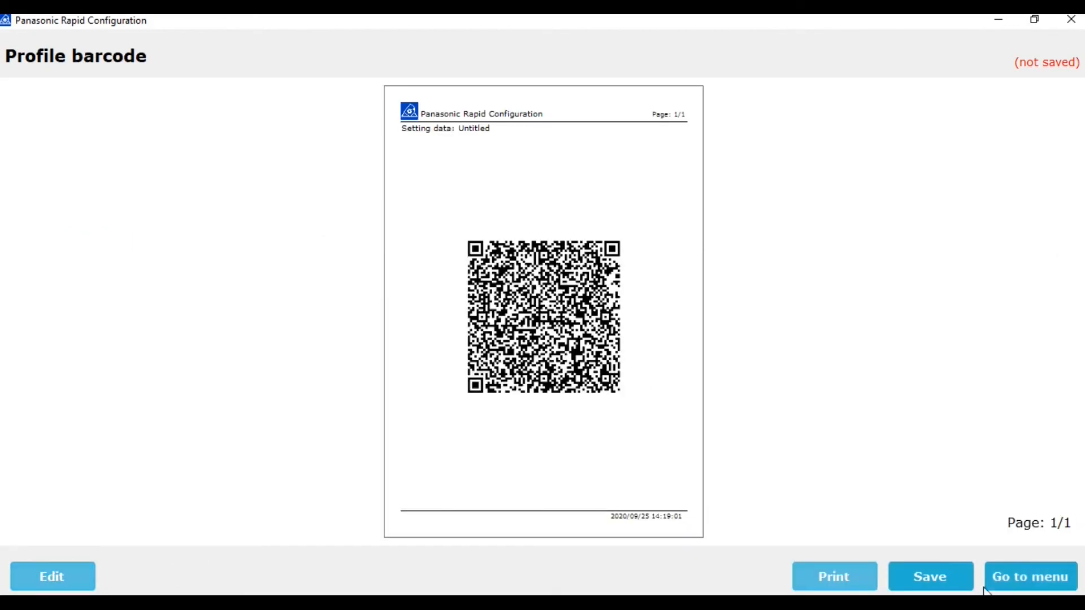
{"action": "left_click", "coordinate": [930, 577]}
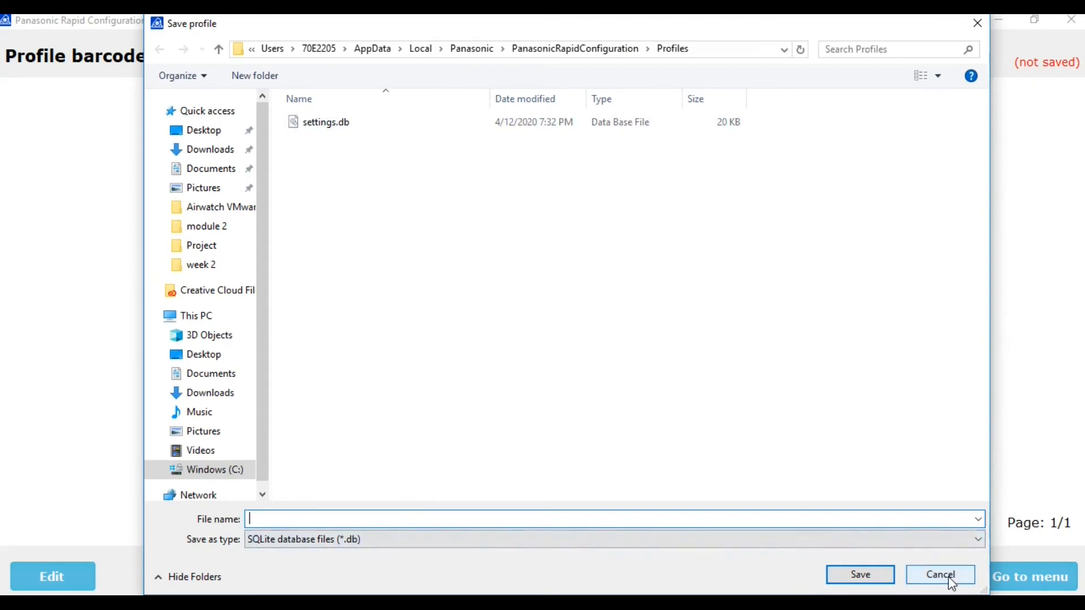
{"action": "left_click", "coordinate": [940, 575]}
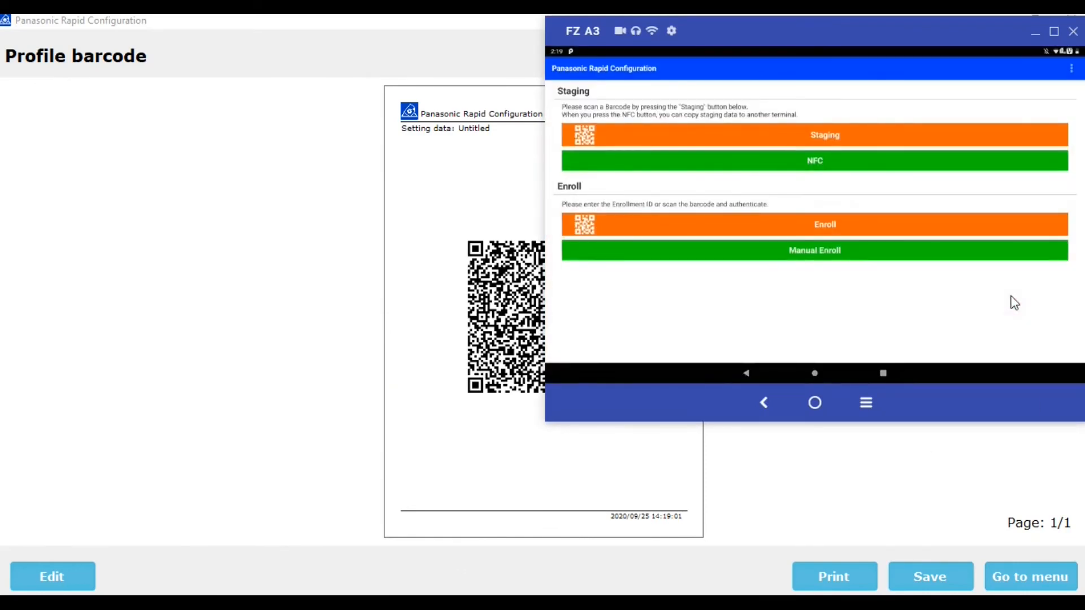
{"action": "mouse_move", "coordinate": [1035, 31]}
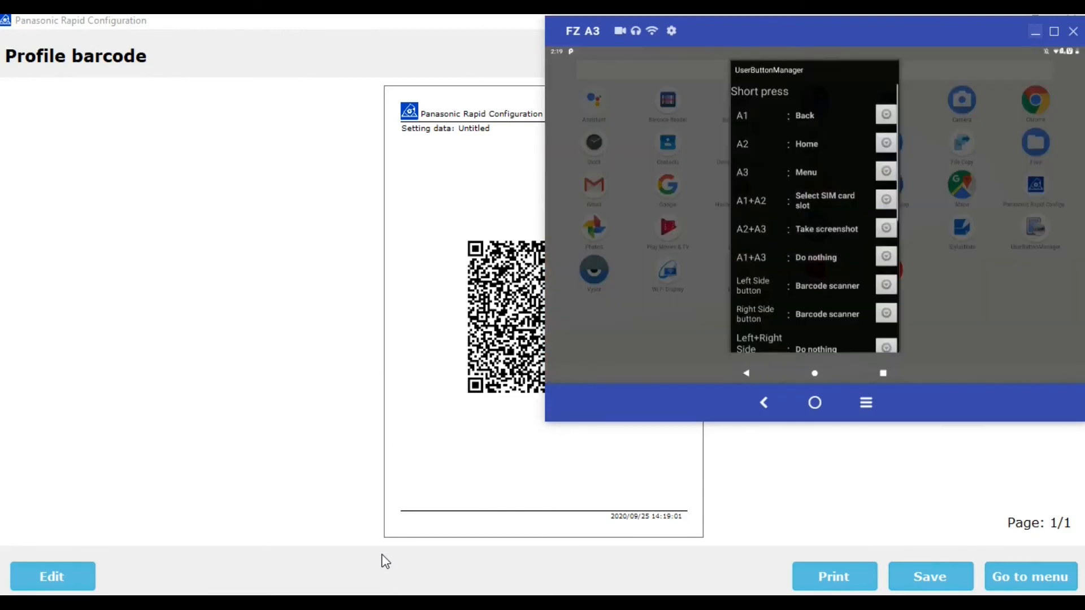
Step: Scroll to view the device's UserButtonManager side-key assignments beside the barcode
{"action": "scroll", "scroll_direction": "down", "scroll_amount": 3}
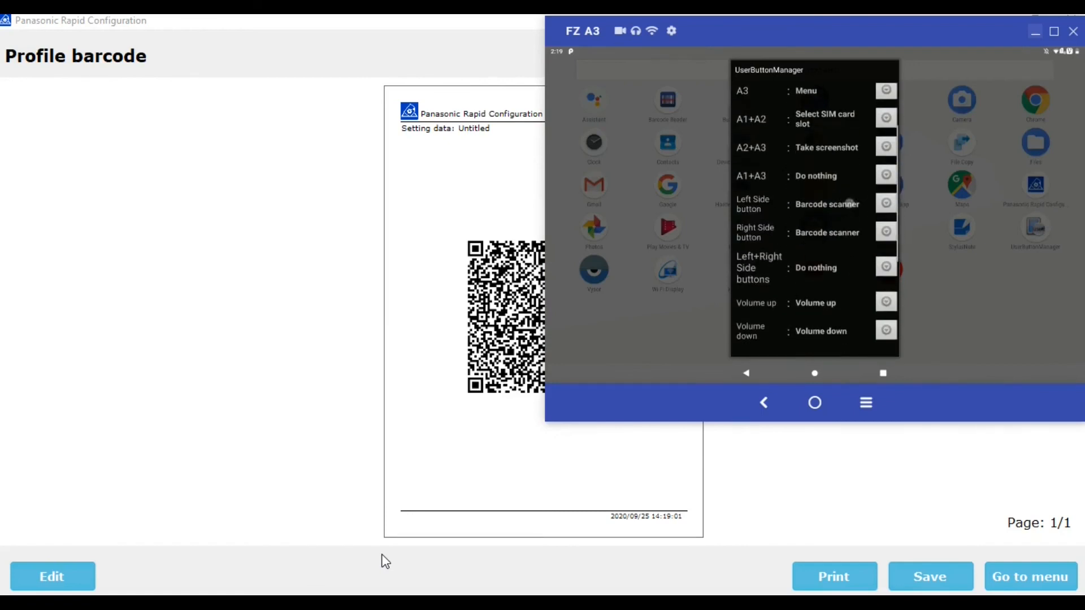